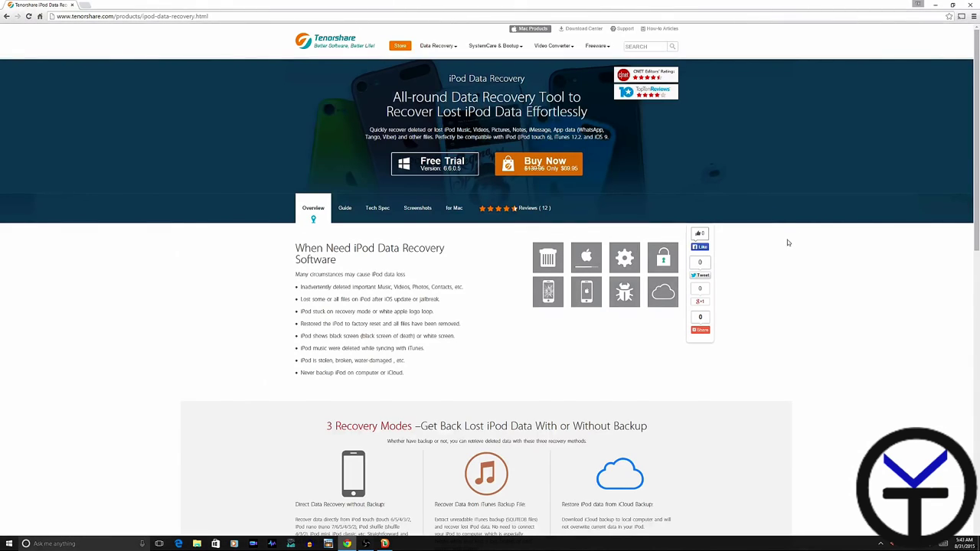
{"action": "mouse_move", "coordinate": [781, 241]}
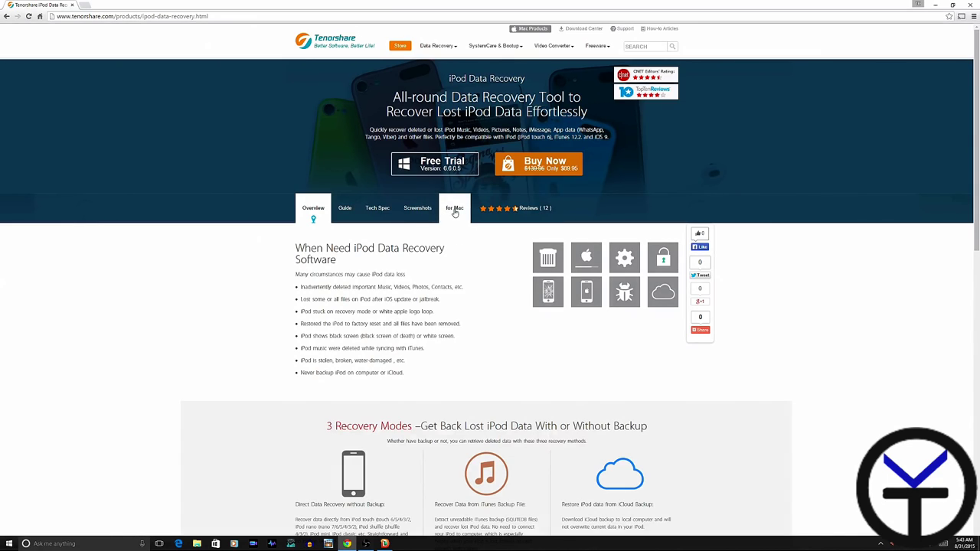
- Reveal the App Data Recovery section listing recoverable app types such as WhatsApp, Tango and Viber
{"action": "left_click", "coordinate": [313, 207]}
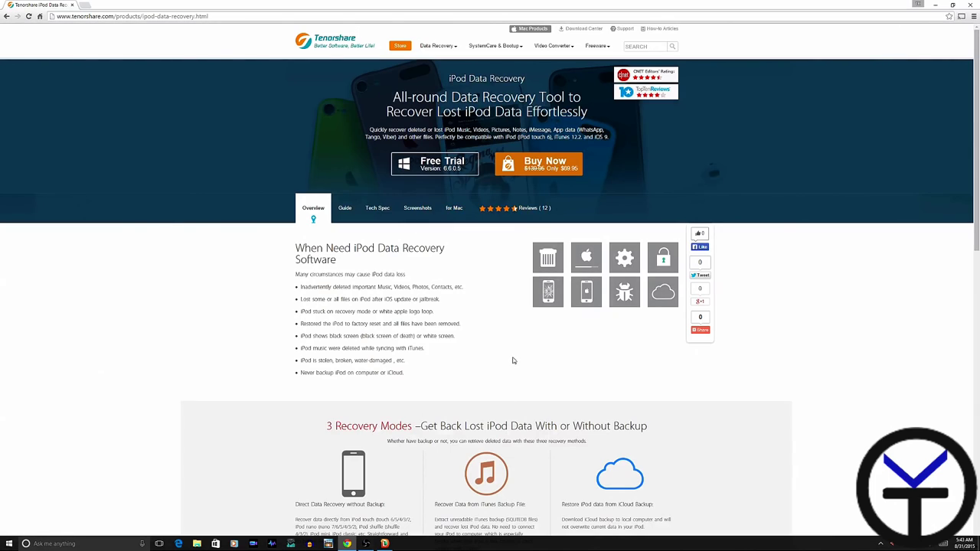
{"action": "mouse_move", "coordinate": [517, 351]}
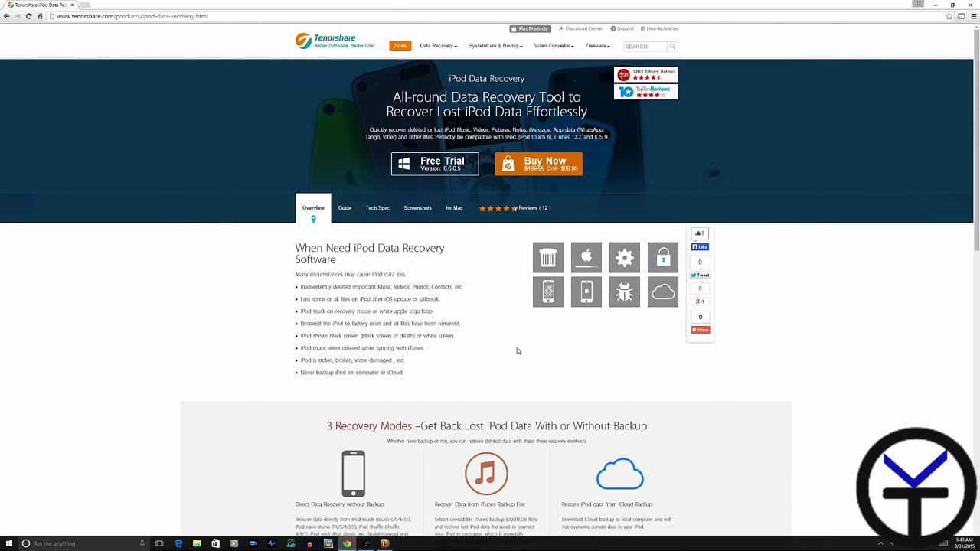
{"action": "mouse_move", "coordinate": [547, 310]}
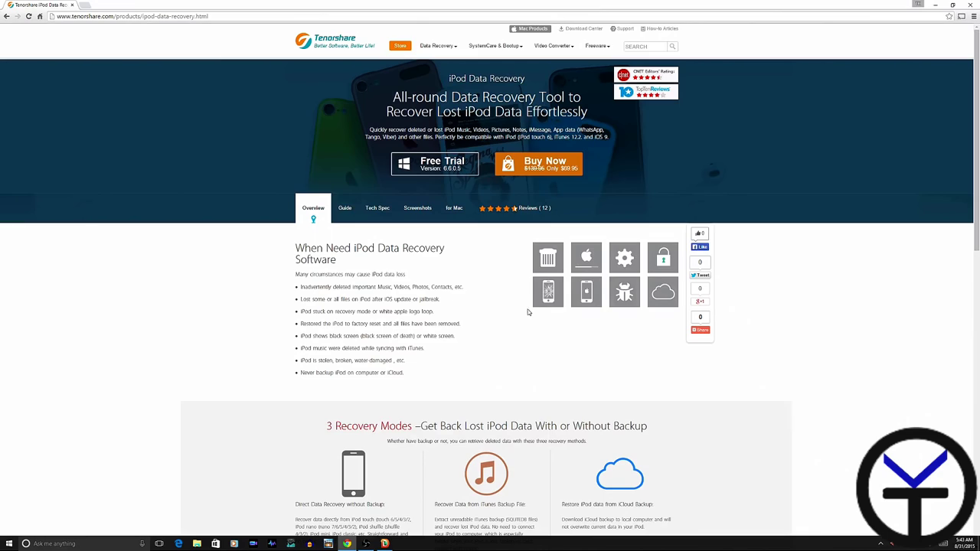
{"action": "mouse_move", "coordinate": [394, 349]}
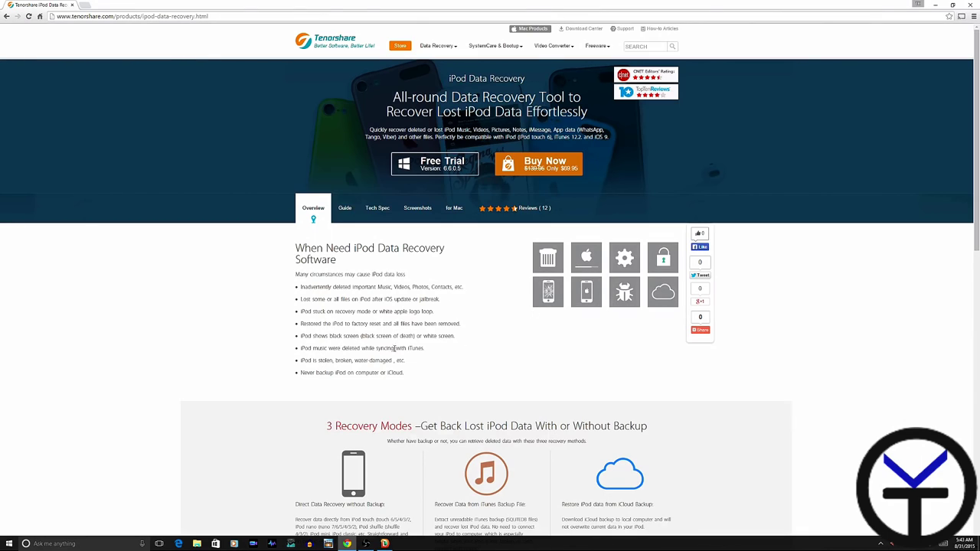
{"action": "mouse_move", "coordinate": [598, 262]}
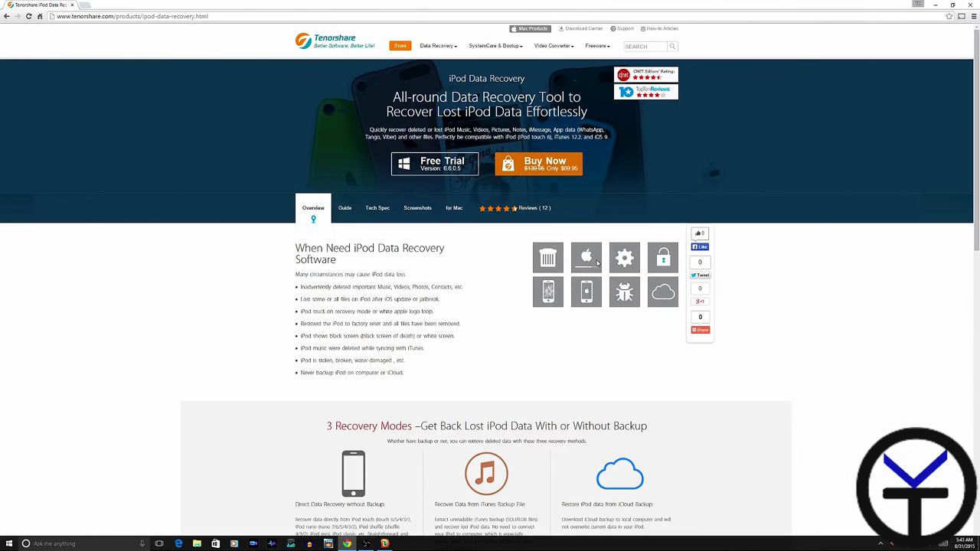
{"action": "mouse_move", "coordinate": [586, 272]}
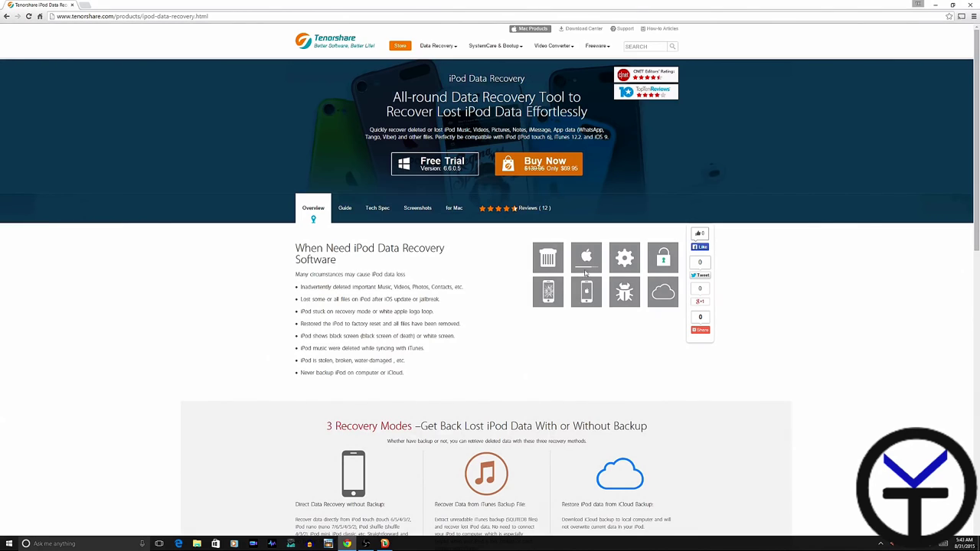
{"action": "mouse_move", "coordinate": [492, 304]}
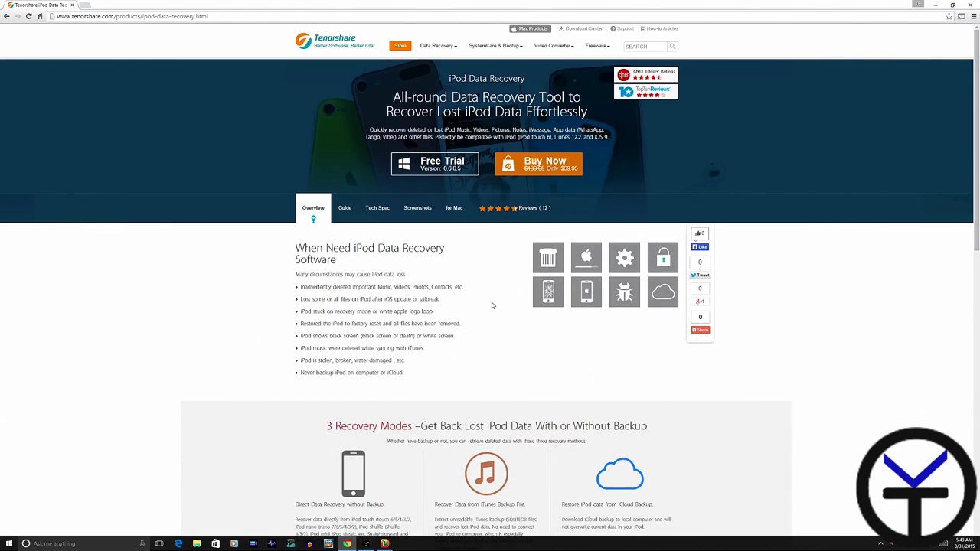
{"action": "scroll", "scroll_direction": "down", "scroll_amount": 3}
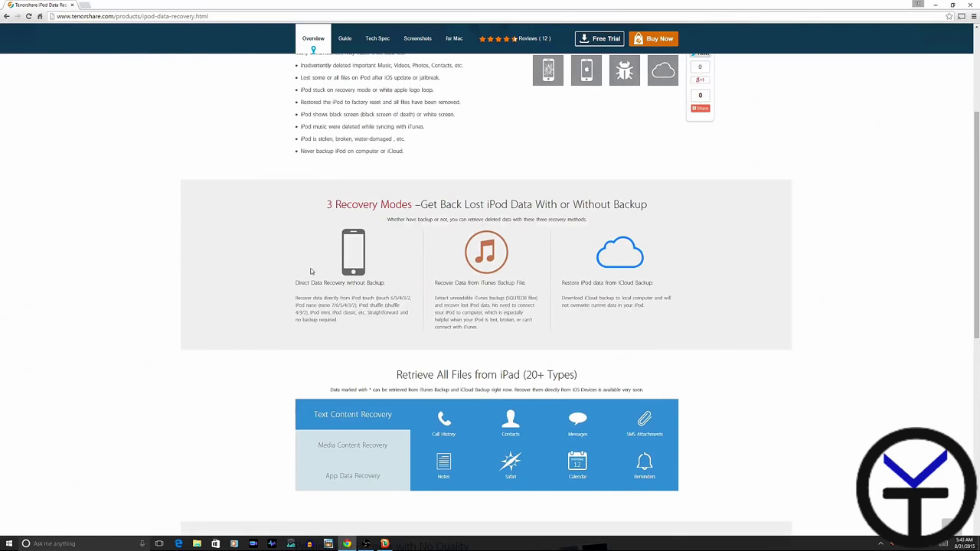
{"action": "mouse_move", "coordinate": [346, 292]}
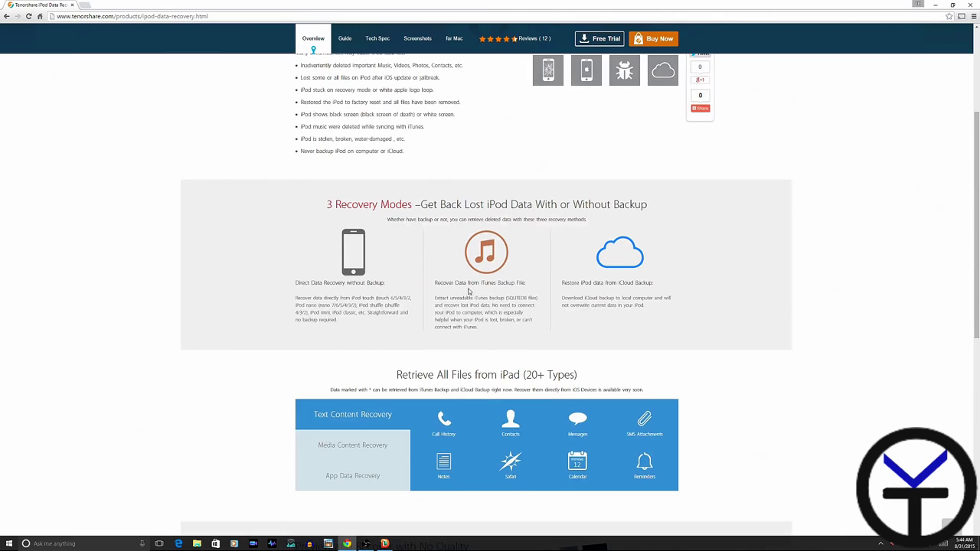
{"action": "mouse_move", "coordinate": [467, 245]}
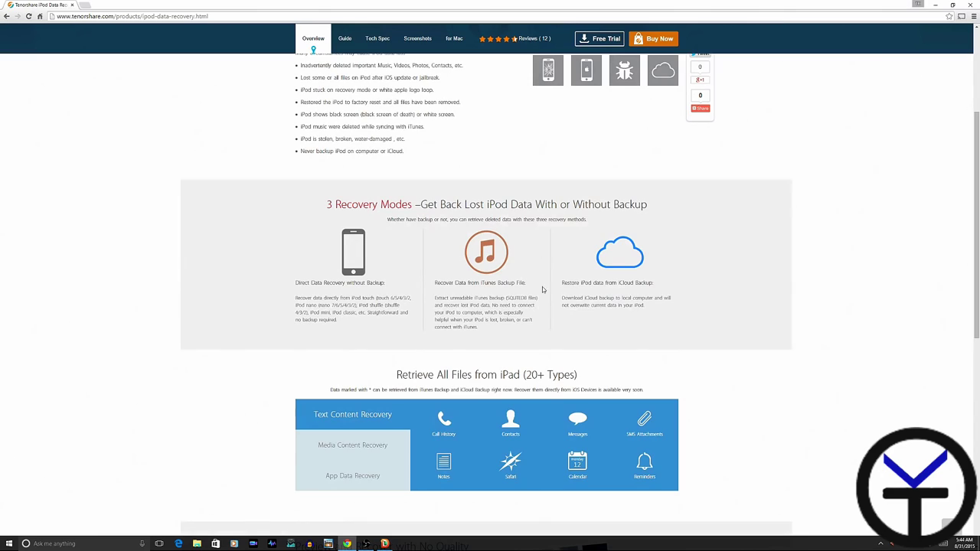
{"action": "mouse_move", "coordinate": [567, 273]}
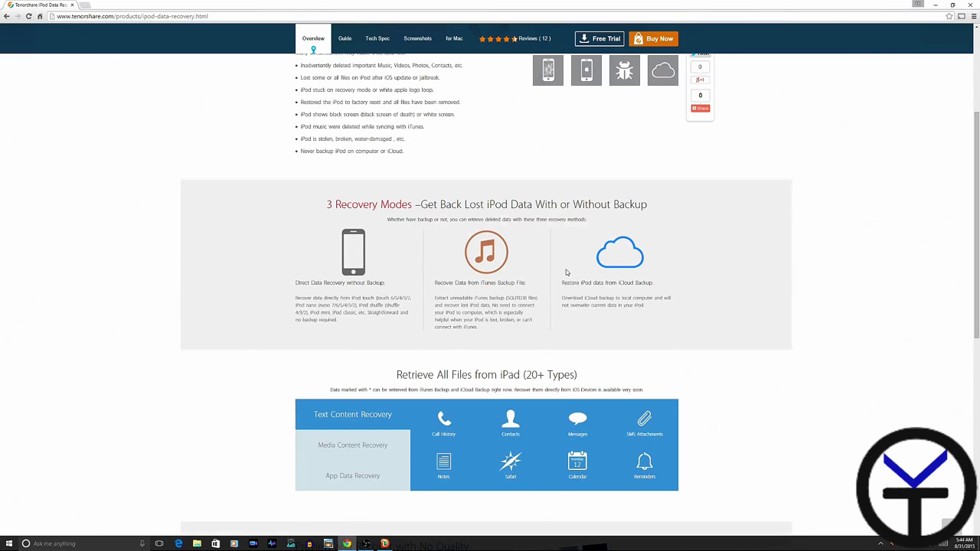
{"action": "mouse_move", "coordinate": [712, 294]}
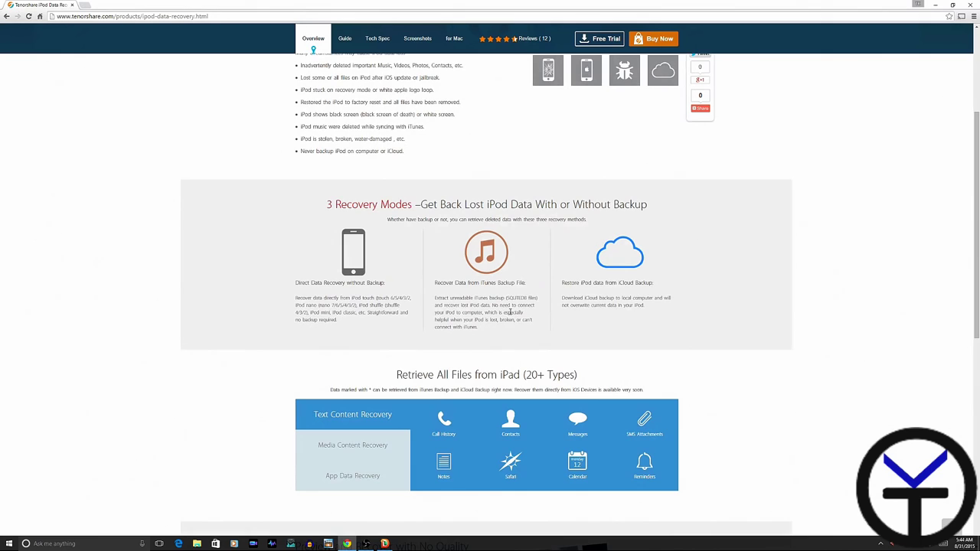
{"action": "scroll", "scroll_direction": "down", "scroll_amount": 3}
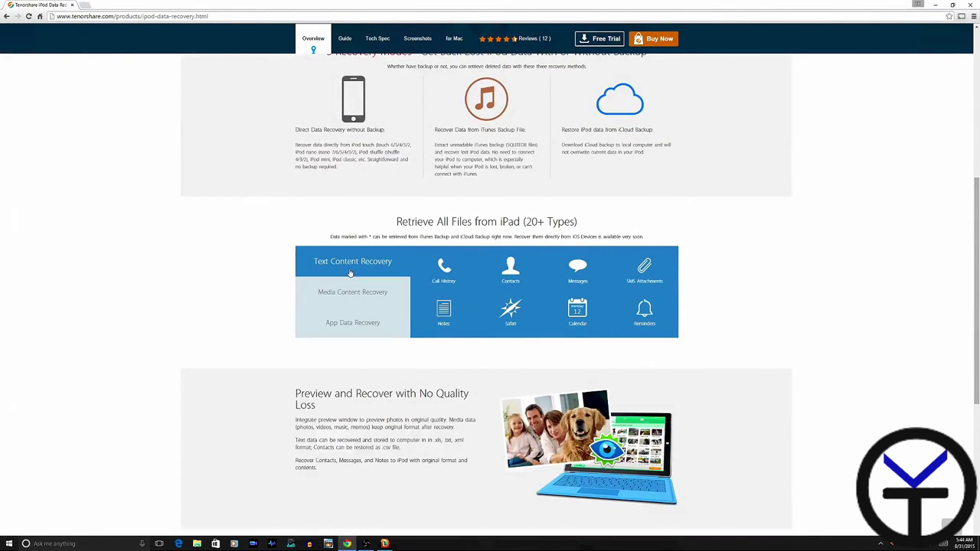
{"action": "left_click", "coordinate": [352, 322]}
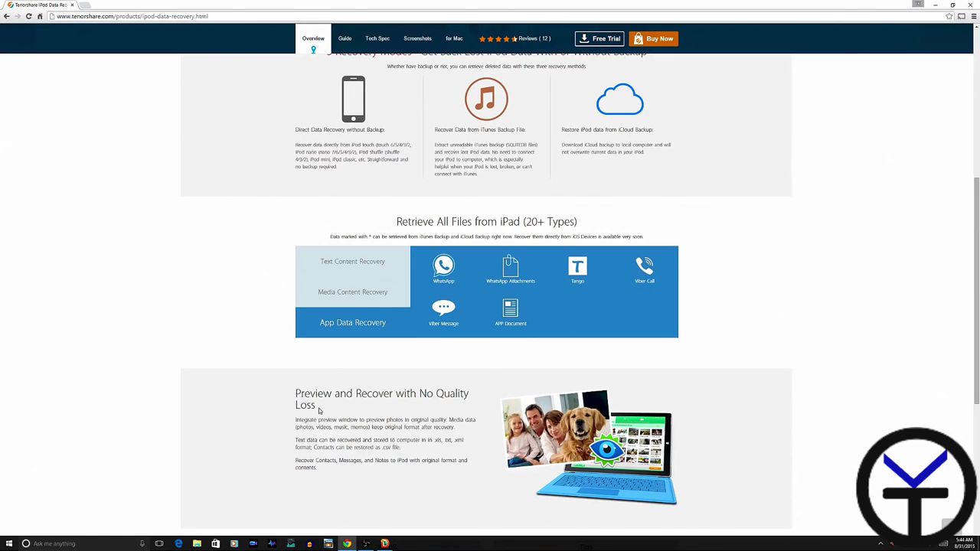
{"action": "scroll", "scroll_direction": "down", "scroll_amount": 3}
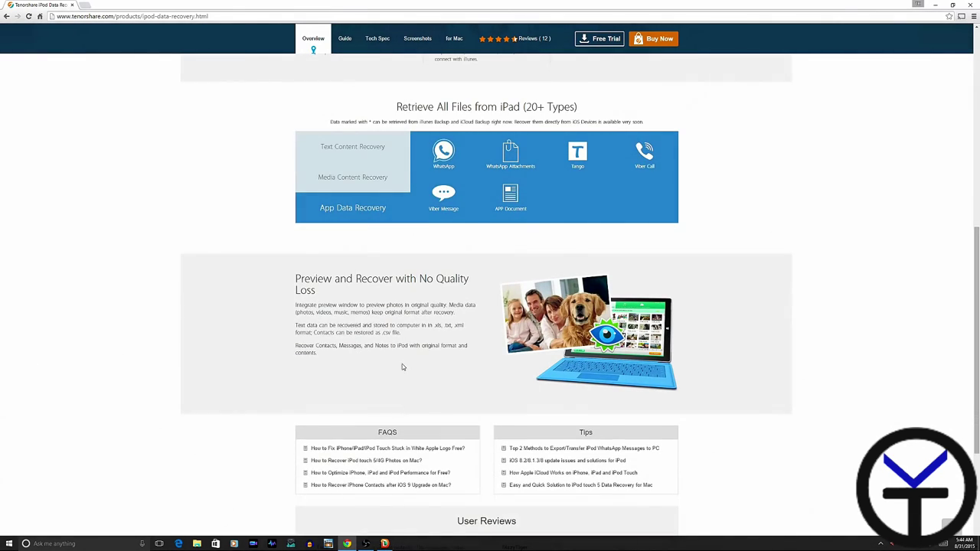
{"action": "mouse_move", "coordinate": [408, 362]}
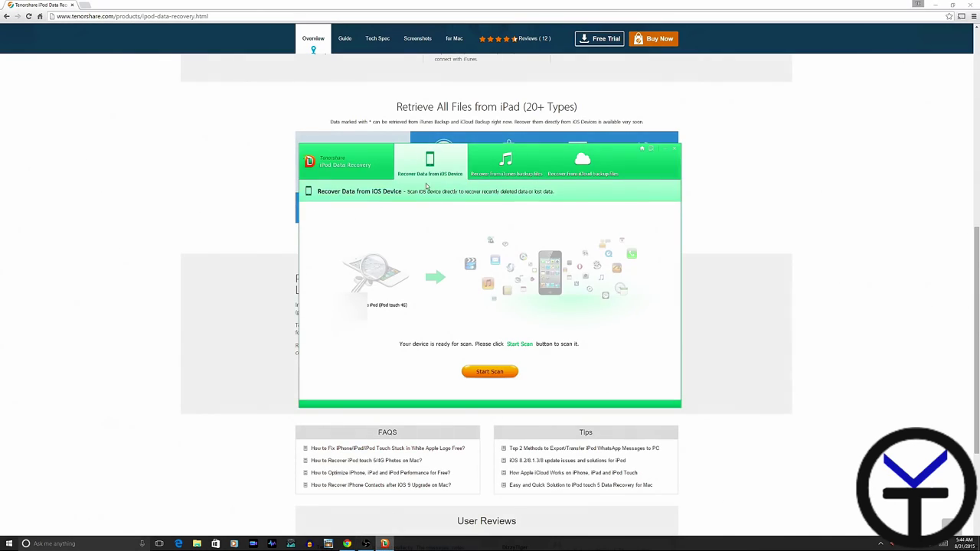
{"action": "mouse_move", "coordinate": [454, 272]}
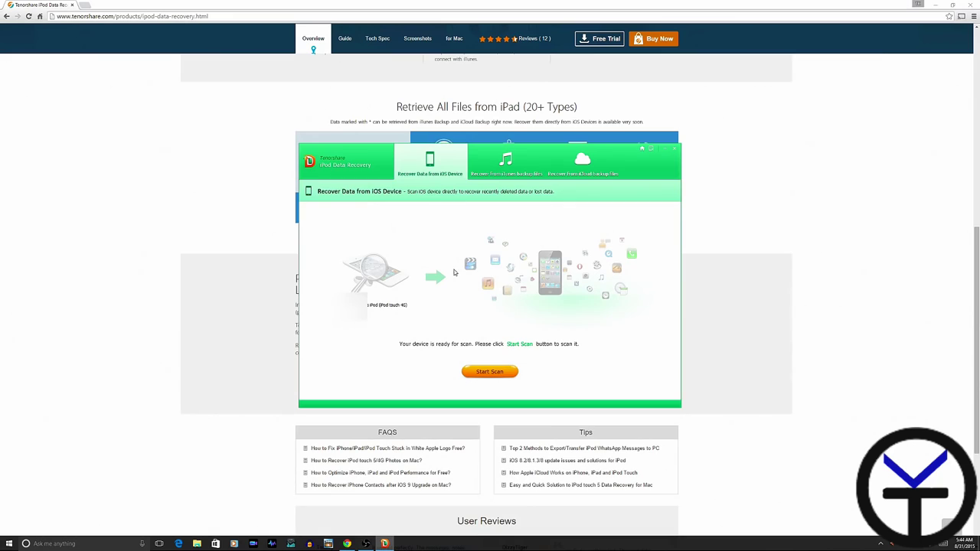
{"action": "mouse_move", "coordinate": [384, 314]}
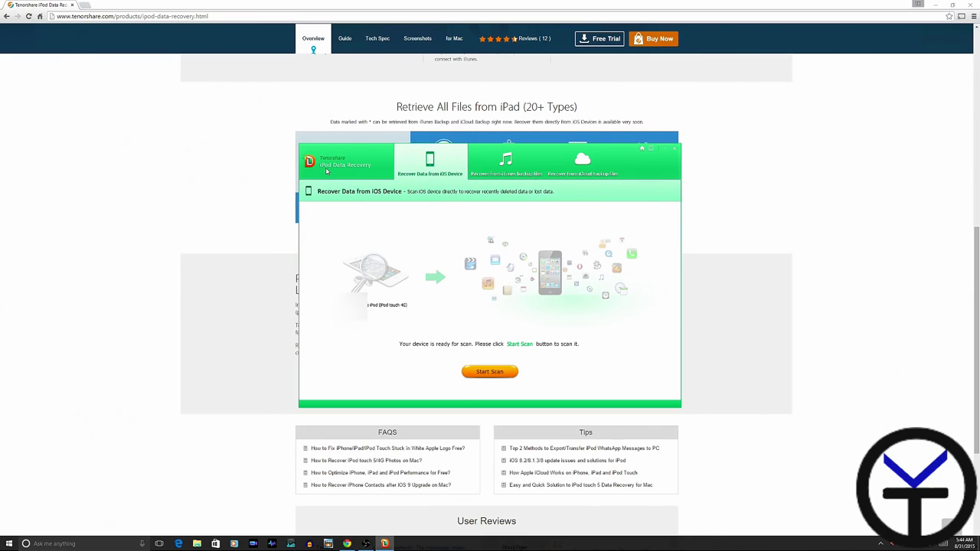
{"action": "mouse_move", "coordinate": [327, 170]}
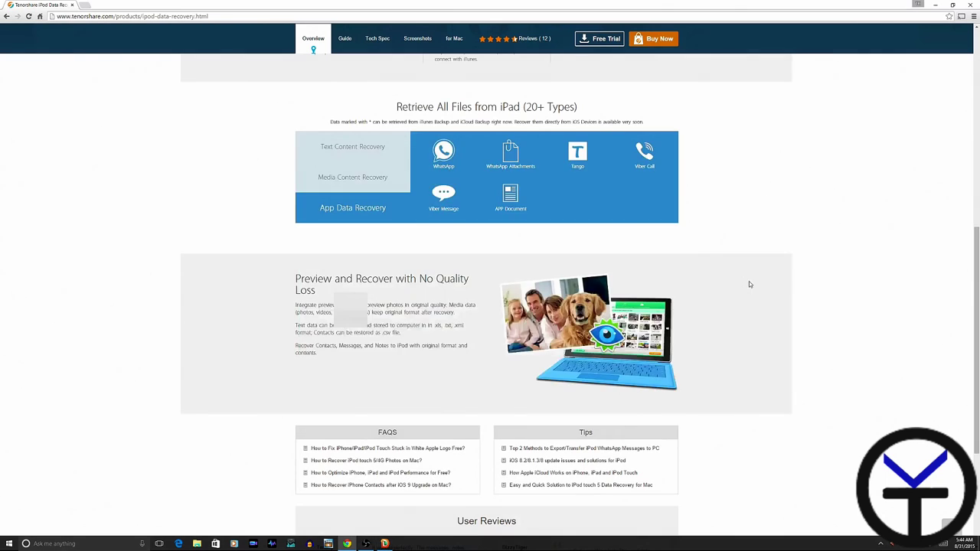
- Scroll the product page back up to its top banner
{"action": "scroll", "scroll_direction": "up", "scroll_amount": 3}
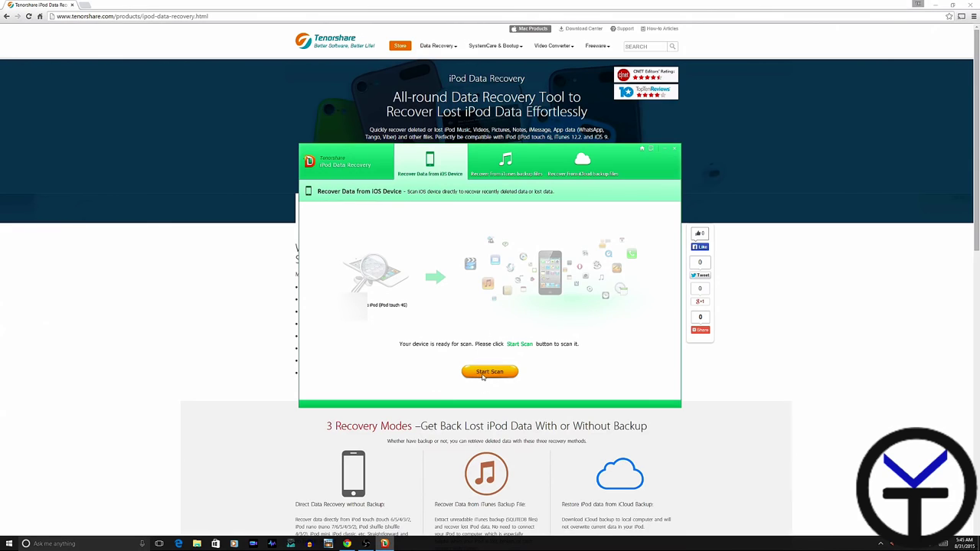
- Scan the connected iPod and acknowledge the completed scan showing 64 App Videos
{"action": "left_click", "coordinate": [489, 372]}
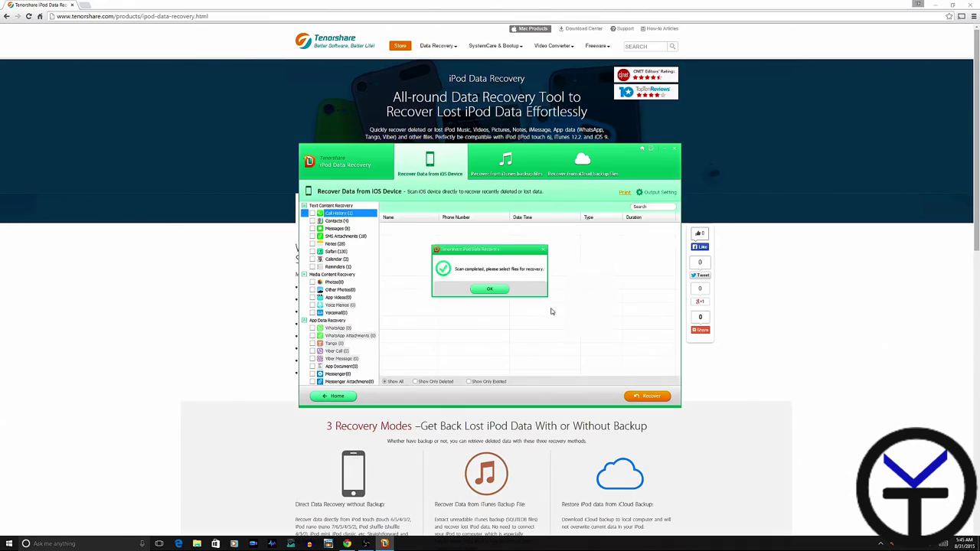
{"action": "left_click", "coordinate": [490, 289]}
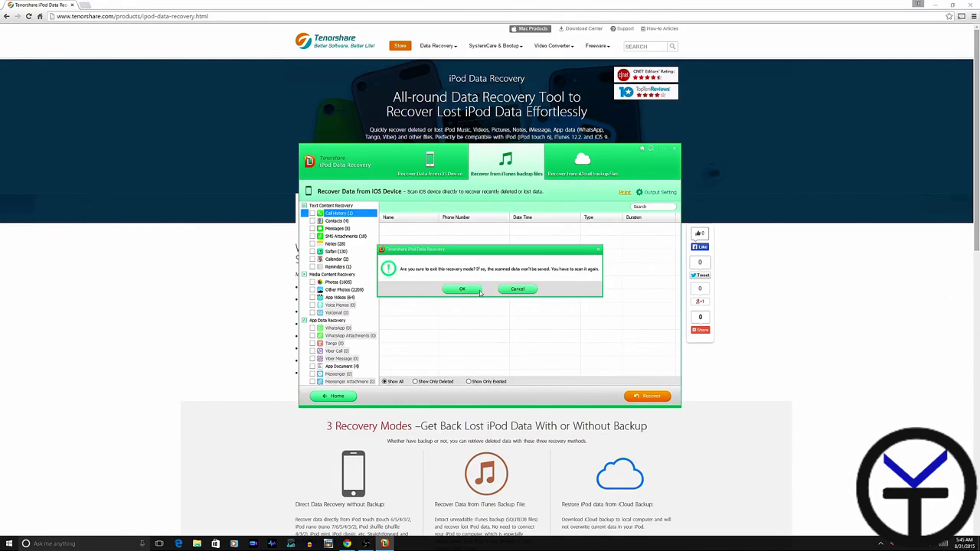
- Confirm leaving device recovery to reach the iTunes backup list
{"action": "left_click", "coordinate": [461, 289]}
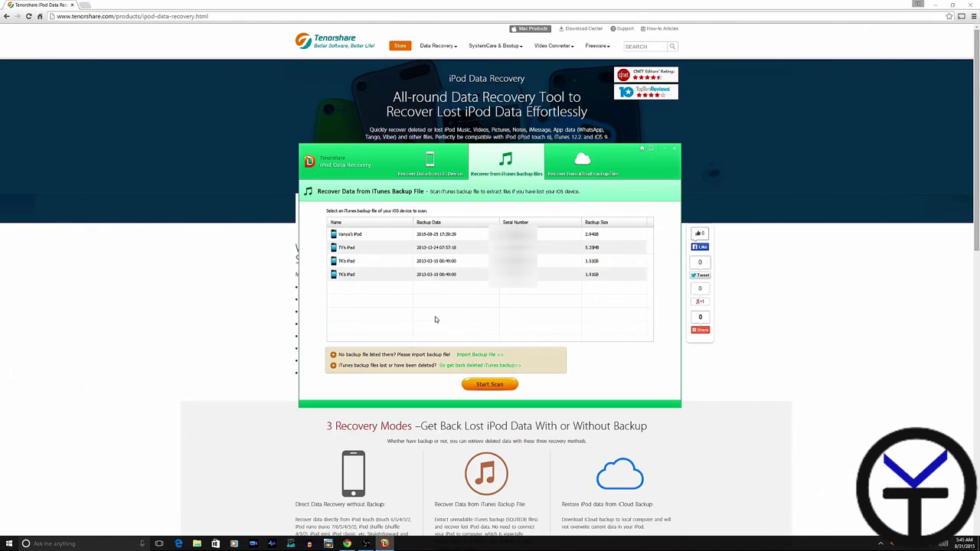
{"action": "mouse_move", "coordinate": [388, 281]}
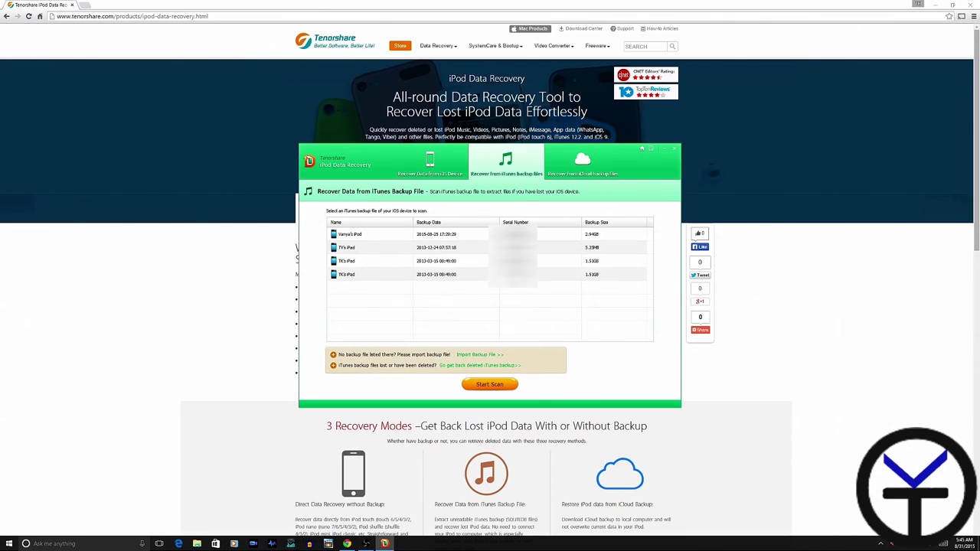
{"action": "mouse_move", "coordinate": [389, 257]}
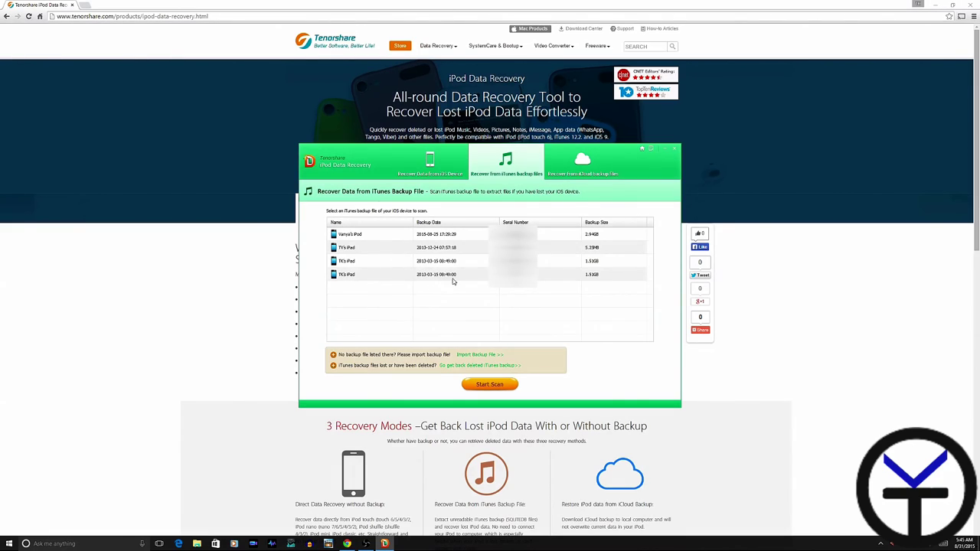
{"action": "mouse_move", "coordinate": [426, 252]}
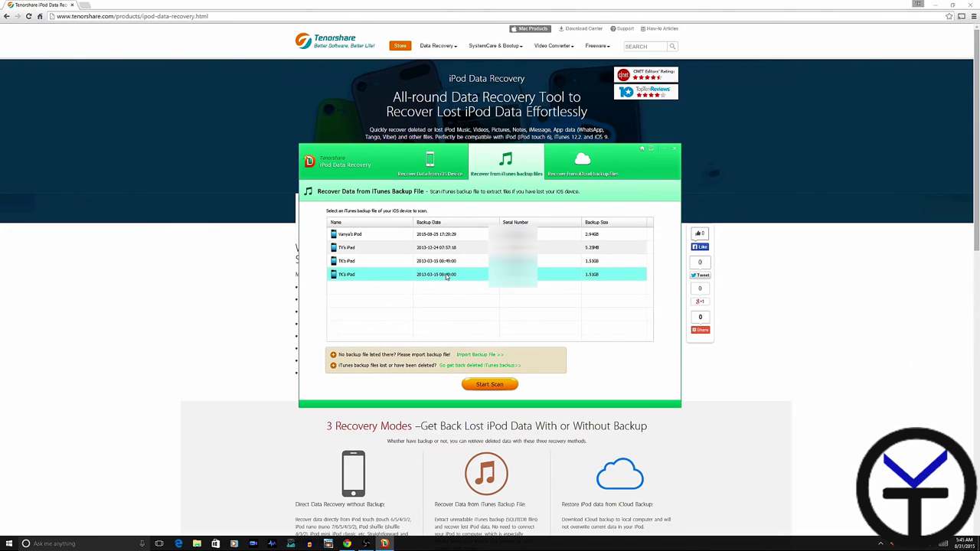
- Scan the chosen 2013-03-15 iTunes backup, view its App Videos, then move to iCloud recovery
{"action": "left_click", "coordinate": [489, 384]}
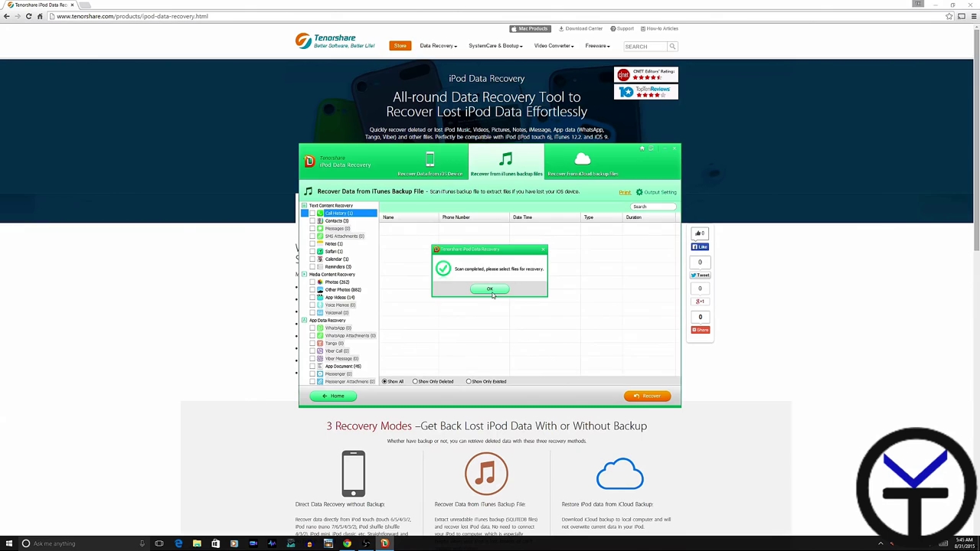
{"action": "left_click", "coordinate": [489, 289]}
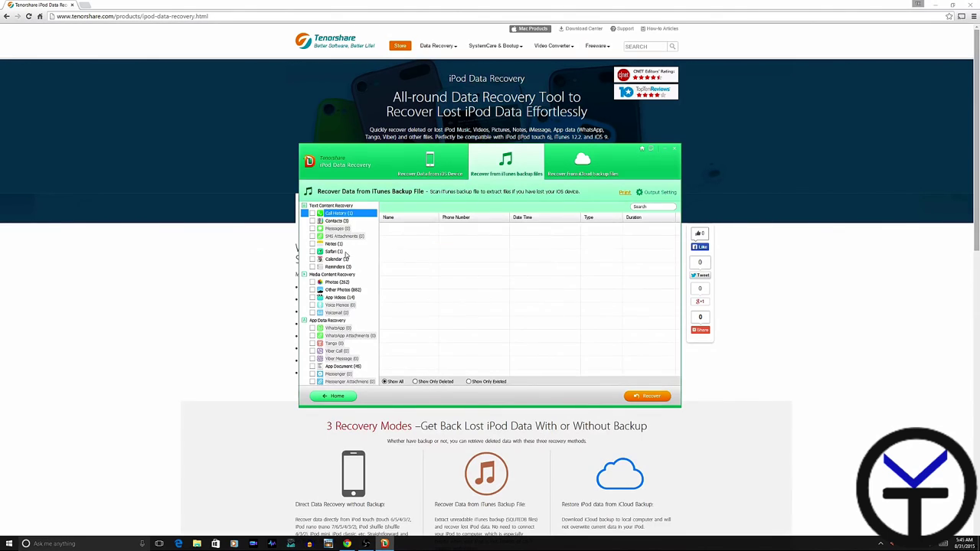
{"action": "left_click", "coordinate": [338, 298]}
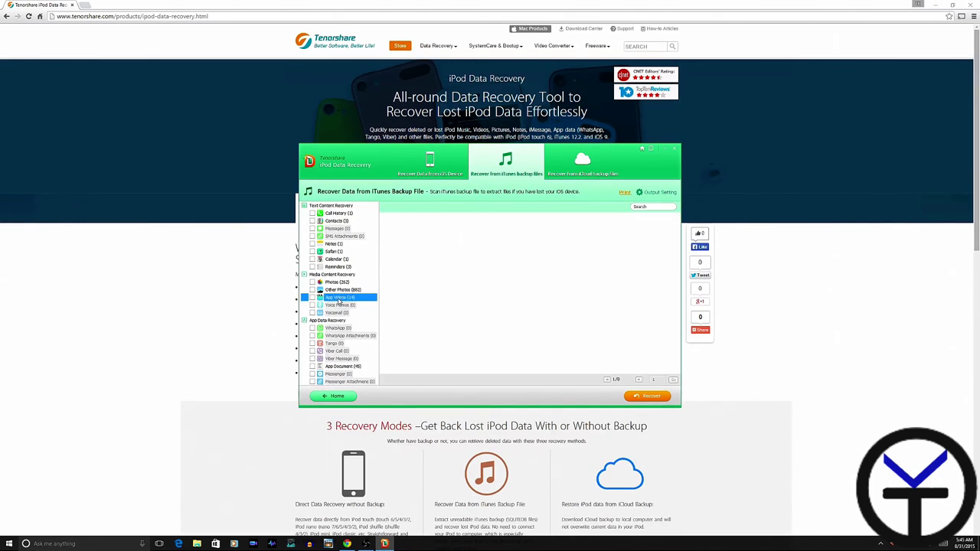
{"action": "left_click", "coordinate": [342, 289]}
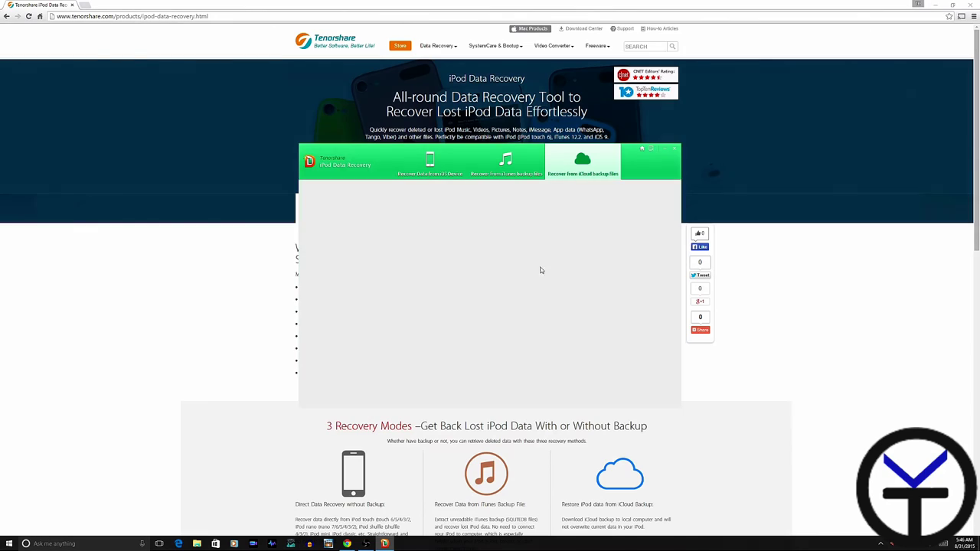
- Leave the iCloud sign-in form and return to direct iOS device recovery
{"action": "left_click", "coordinate": [582, 163]}
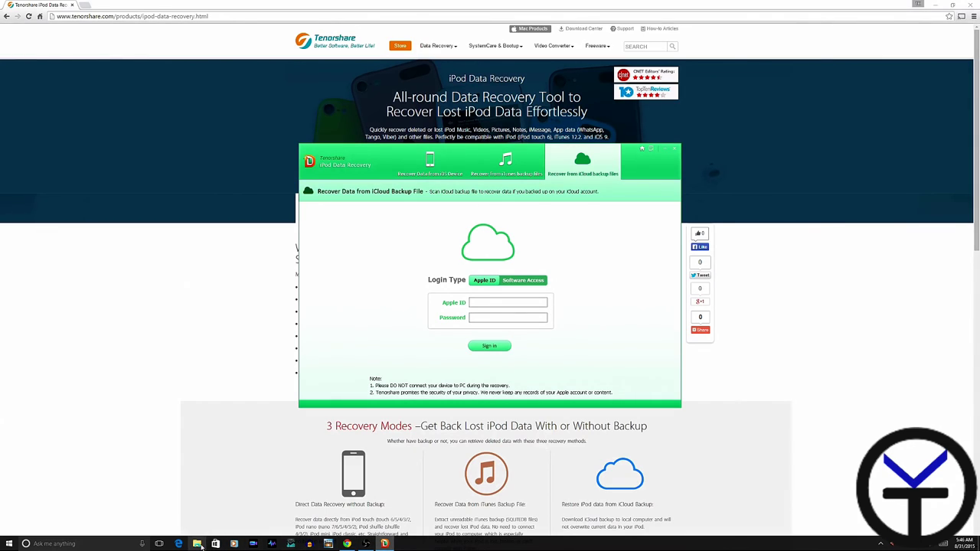
{"action": "left_click", "coordinate": [431, 161]}
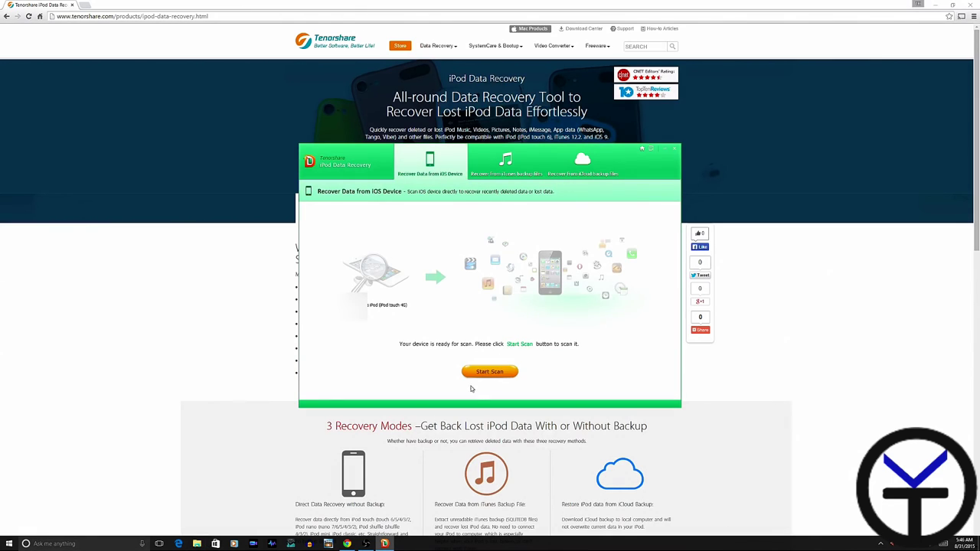
- Start a fresh scan of the connected iPod
{"action": "left_click", "coordinate": [490, 371]}
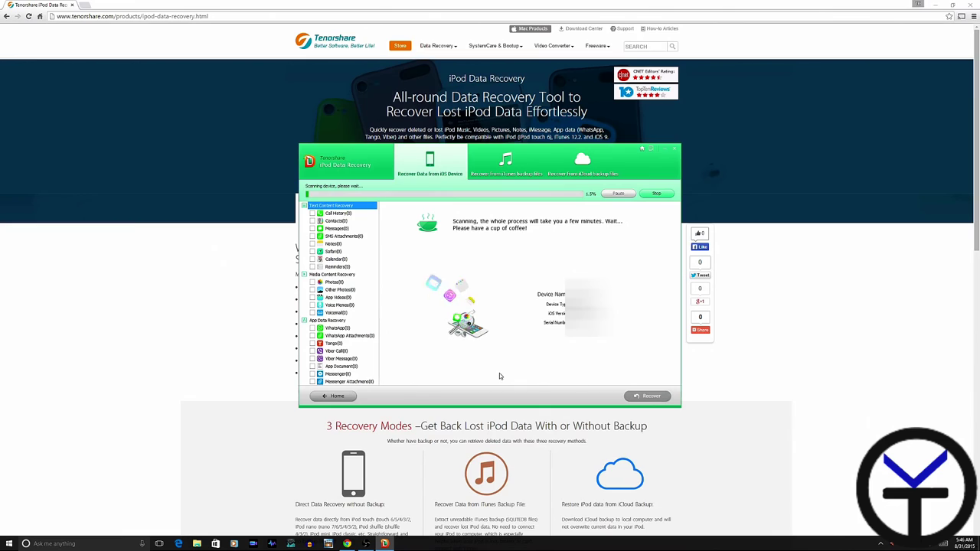
{"action": "mouse_move", "coordinate": [537, 279]}
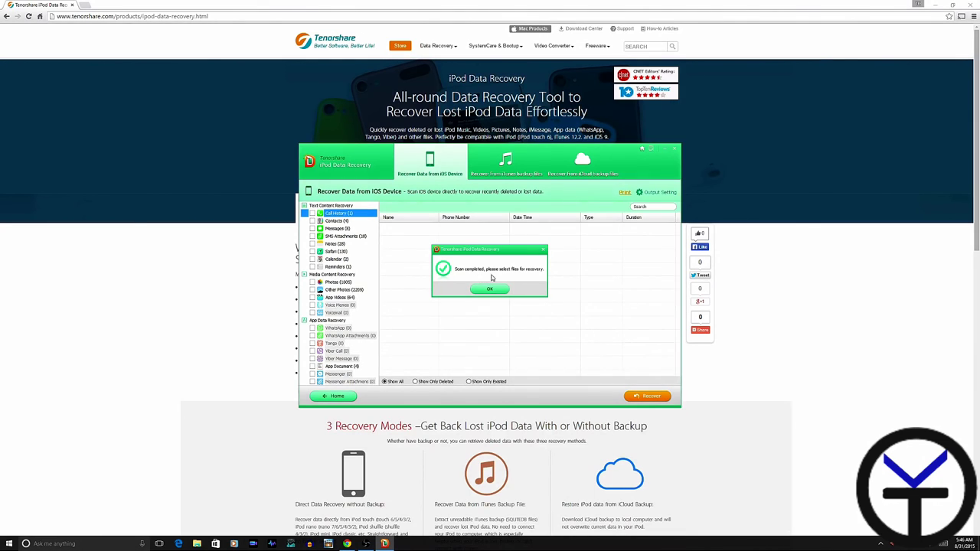
- Browse the found App Videos and Other Photos, then mark App Videos for recovery
{"action": "left_click", "coordinate": [490, 289]}
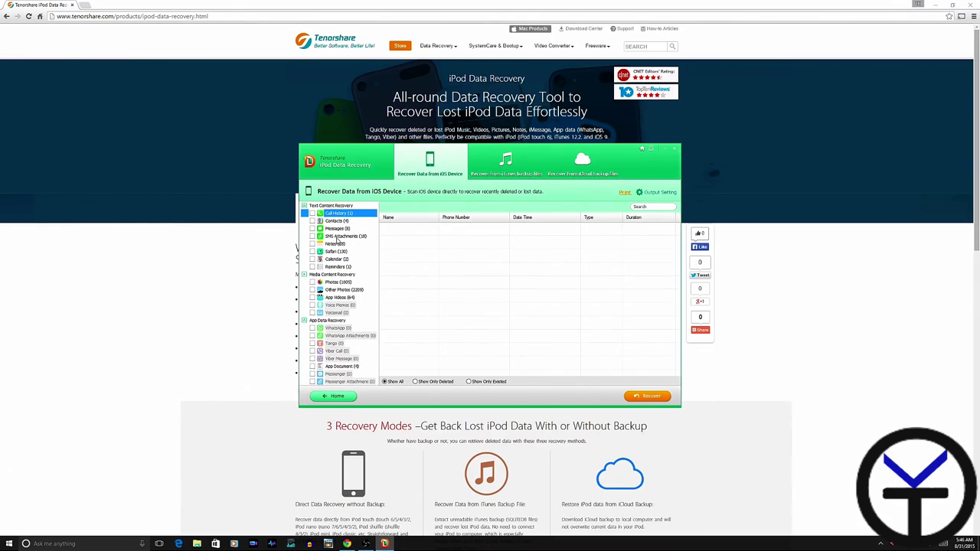
{"action": "mouse_move", "coordinate": [368, 279]}
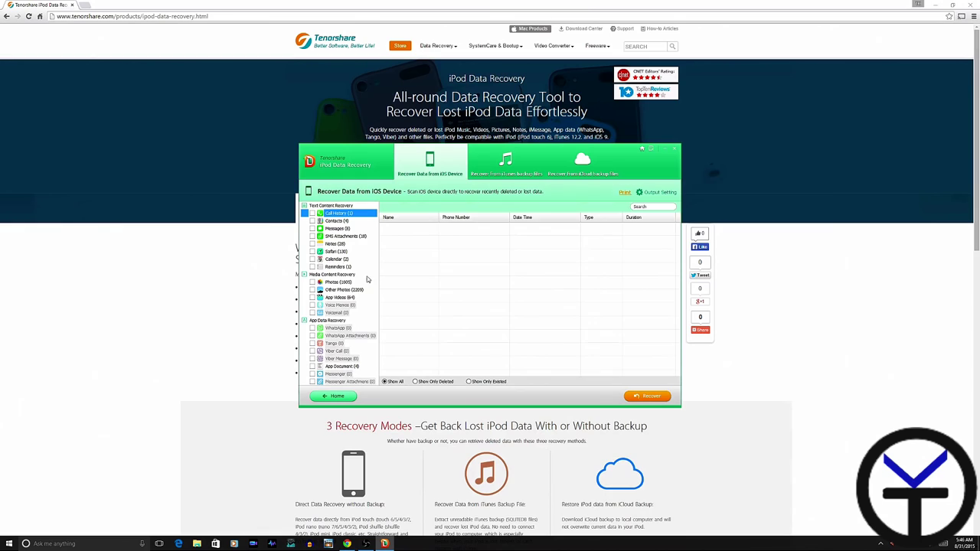
{"action": "left_click", "coordinate": [339, 297]}
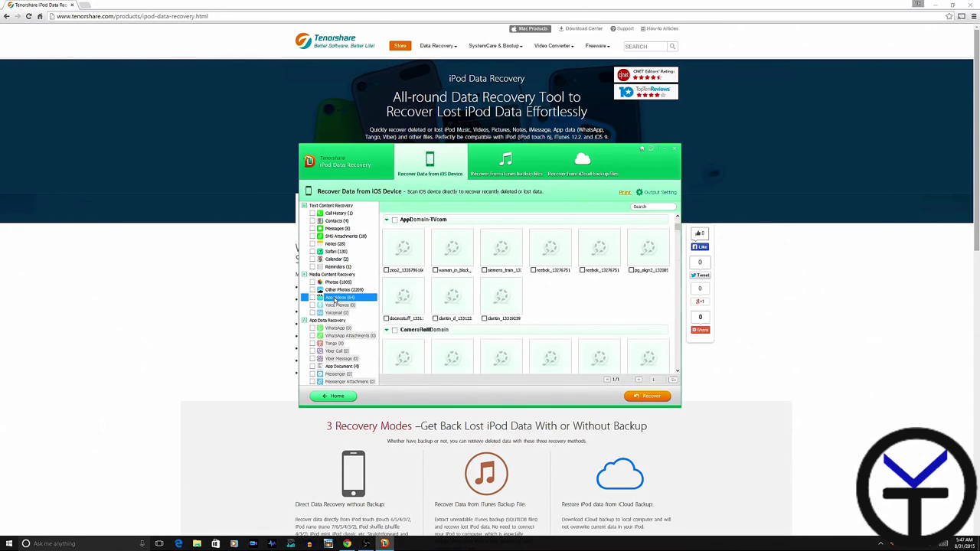
{"action": "left_click", "coordinate": [344, 289]}
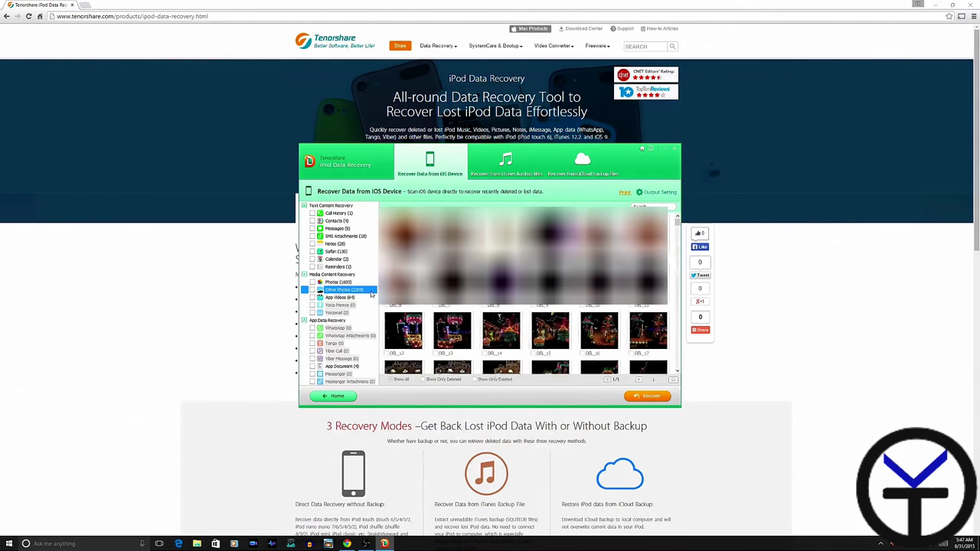
{"action": "scroll", "scroll_direction": "down", "scroll_amount": 3}
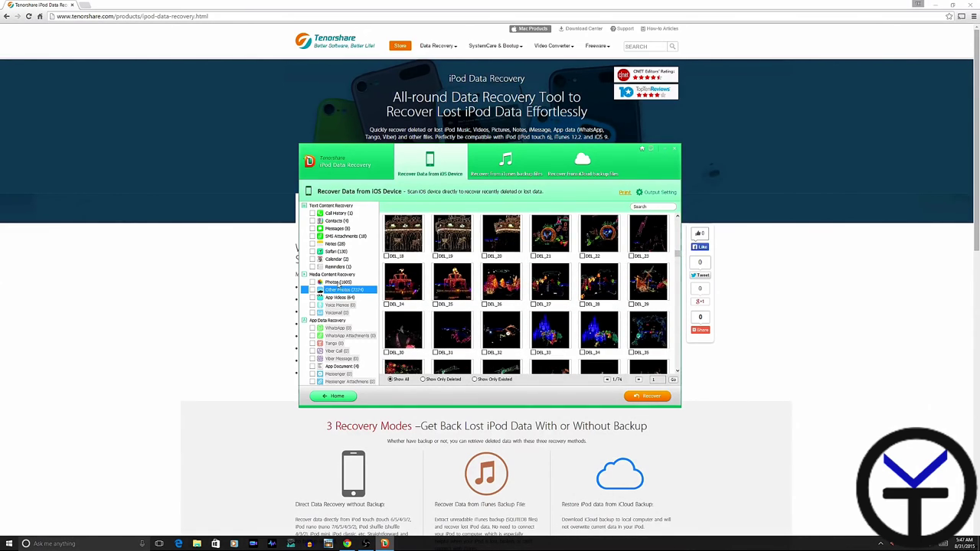
{"action": "mouse_move", "coordinate": [366, 367]}
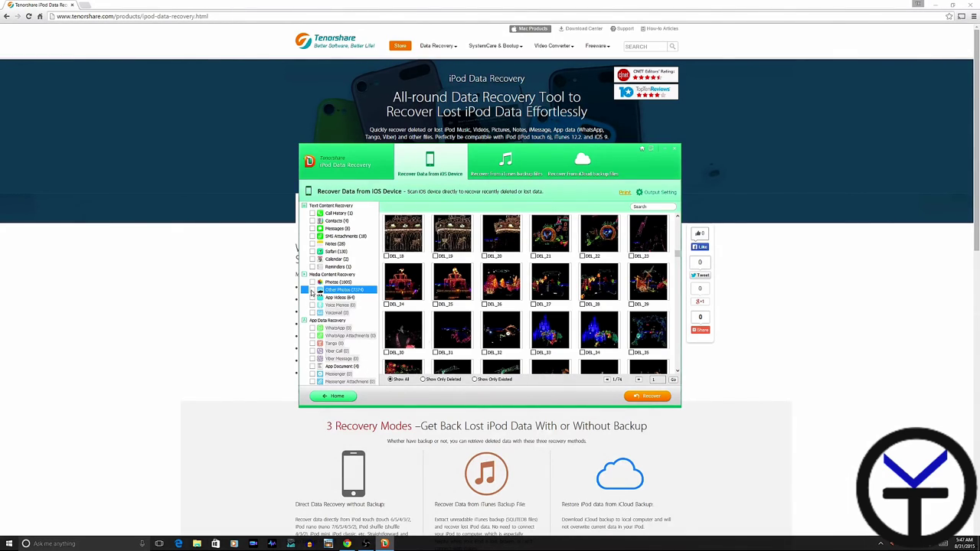
{"action": "left_click", "coordinate": [339, 297]}
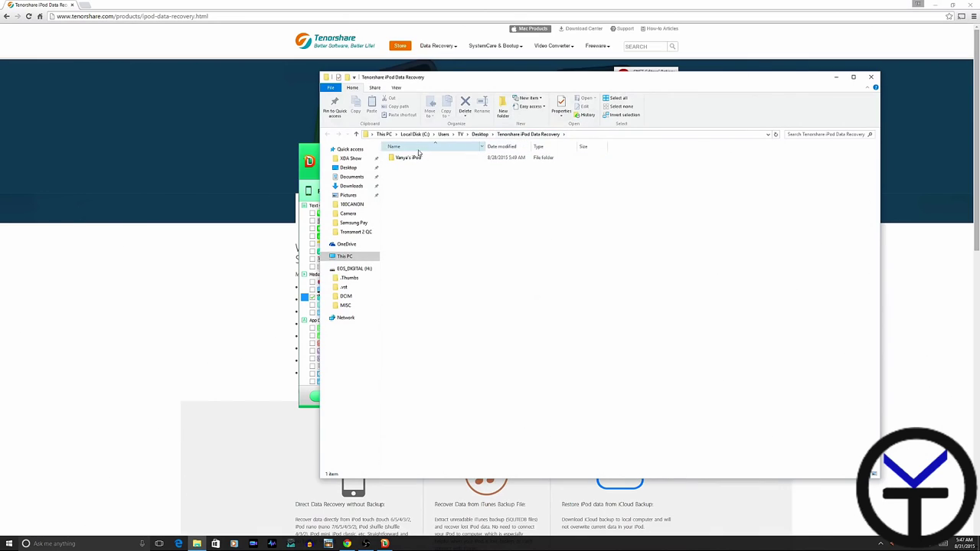
- Navigate into the iPod's 08-31-2015 at 05.47.15 folder and show the 50 recovered App Videos
{"action": "double_click", "coordinate": [407, 157]}
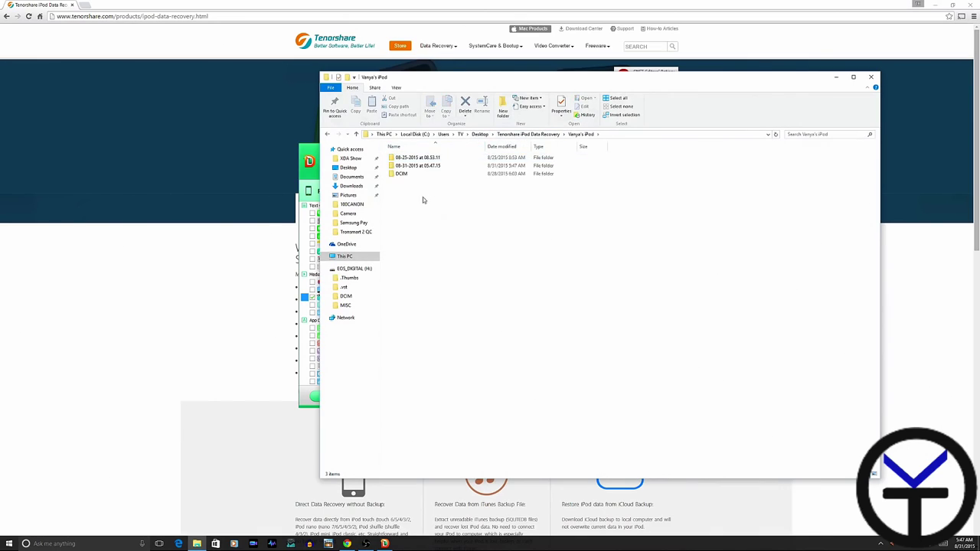
{"action": "left_click", "coordinate": [417, 157]}
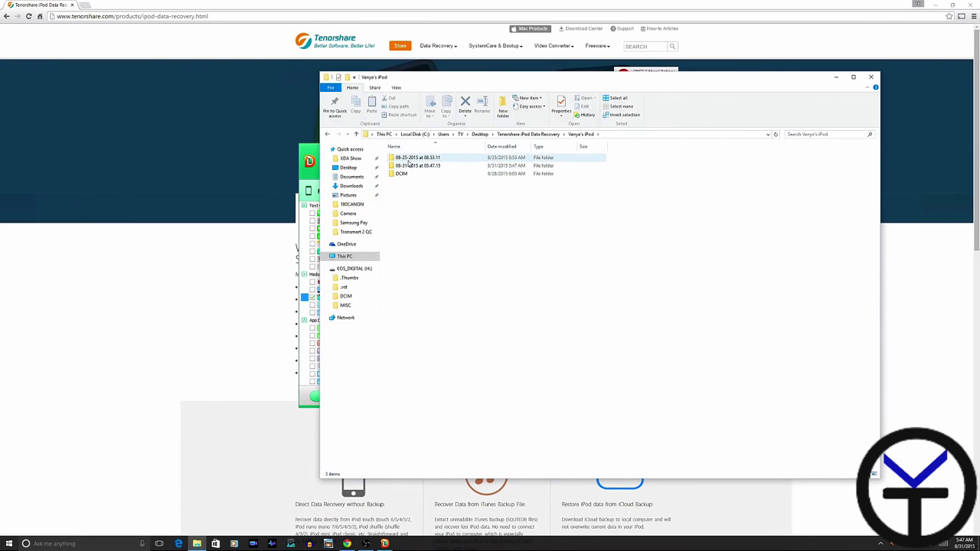
{"action": "left_click", "coordinate": [417, 166]}
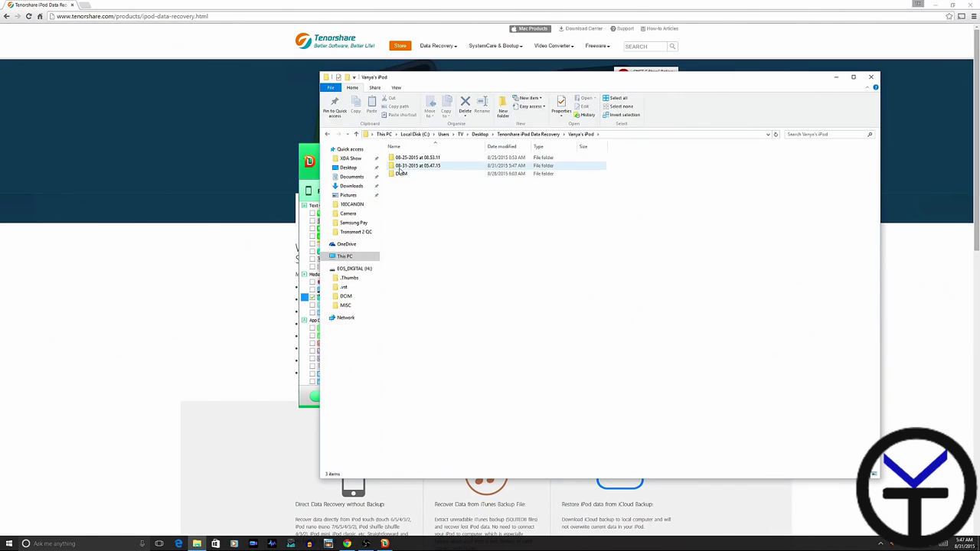
{"action": "mouse_move", "coordinate": [417, 166]}
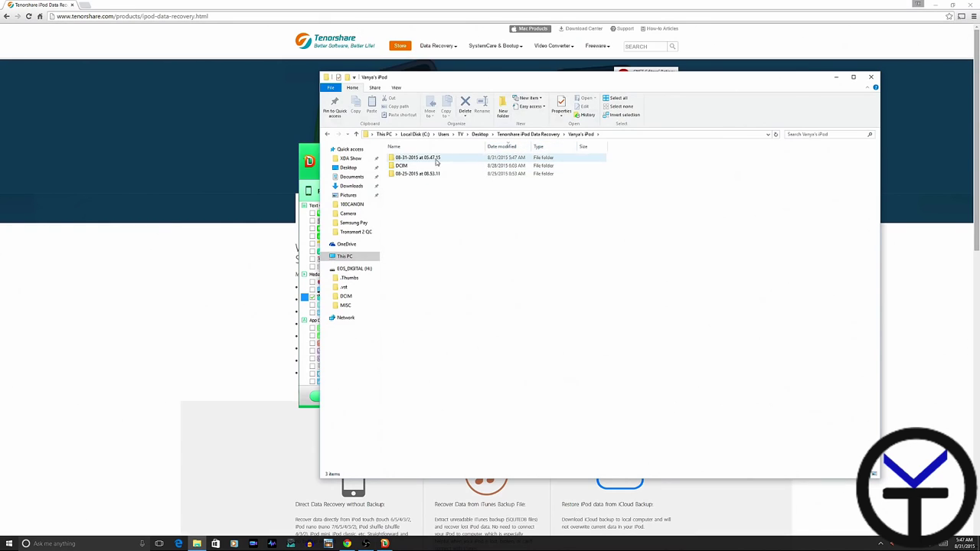
{"action": "double_click", "coordinate": [417, 158]}
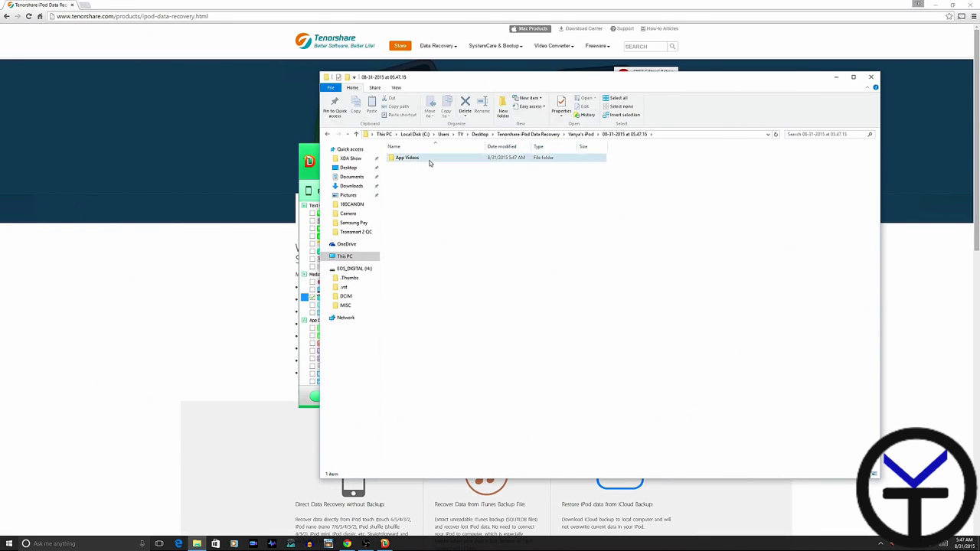
{"action": "double_click", "coordinate": [407, 157]}
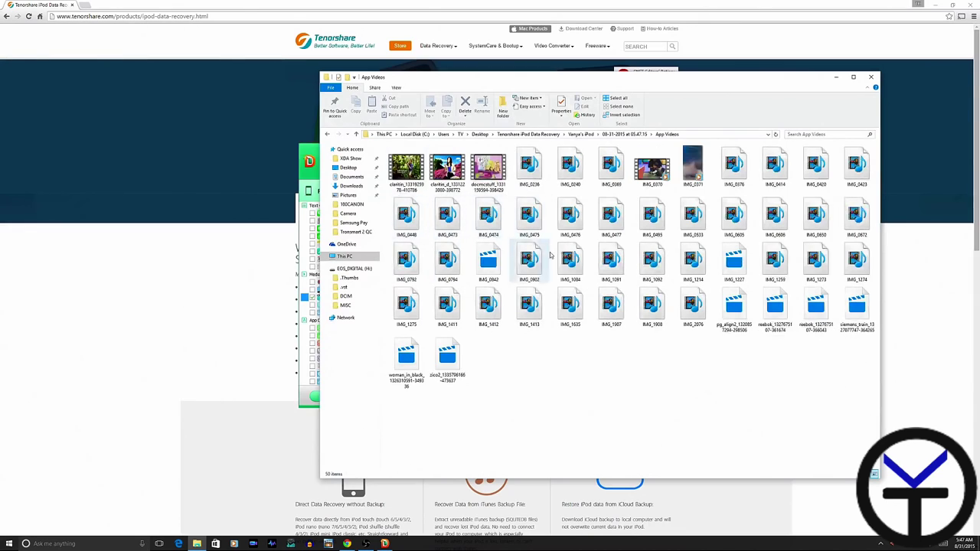